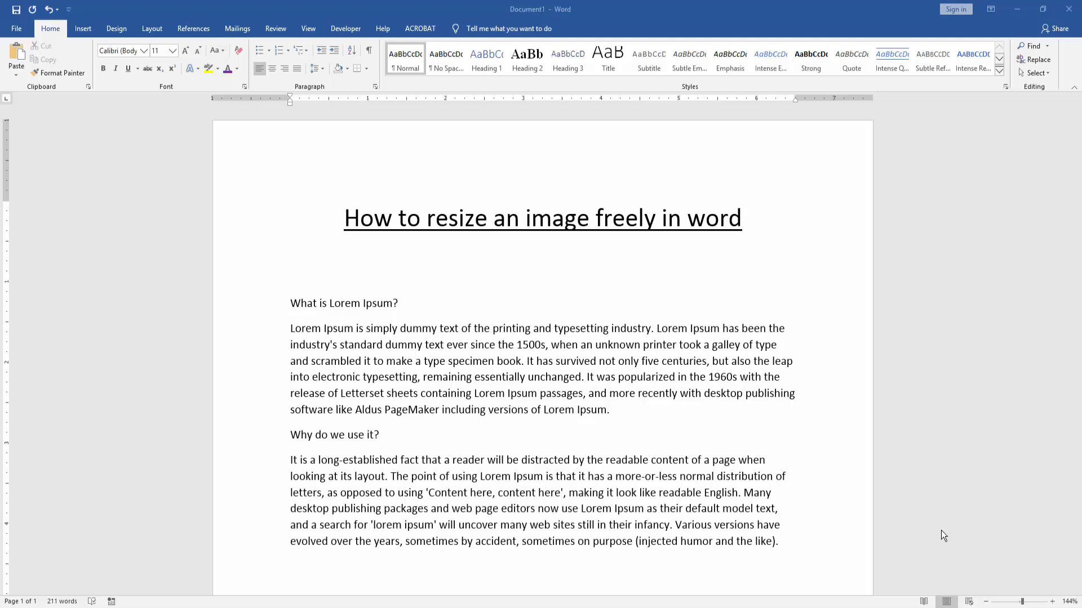
mouse_move(925, 538)
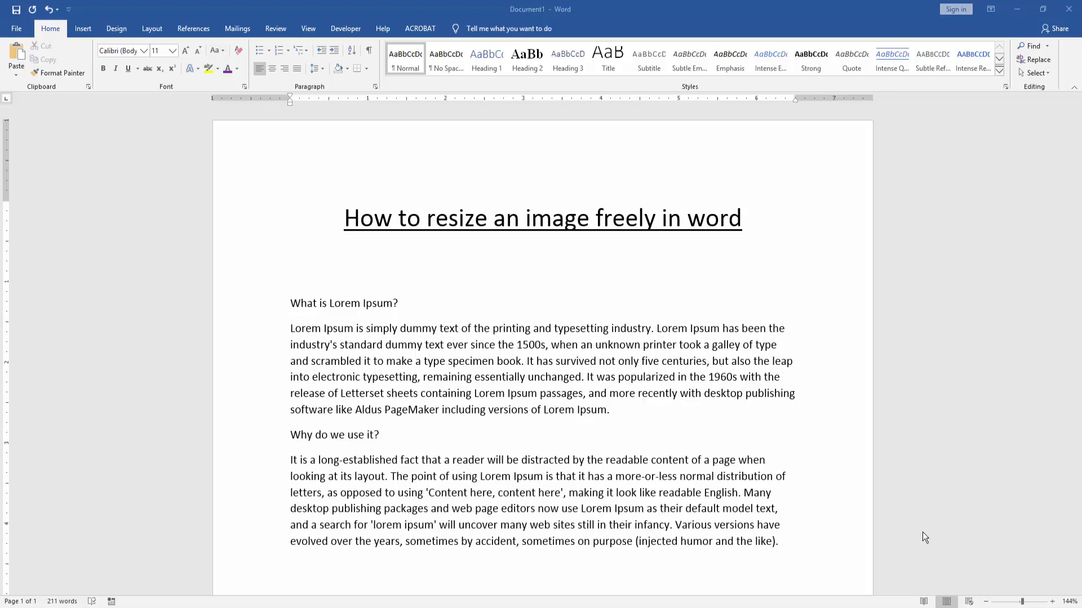
mouse_move(916, 537)
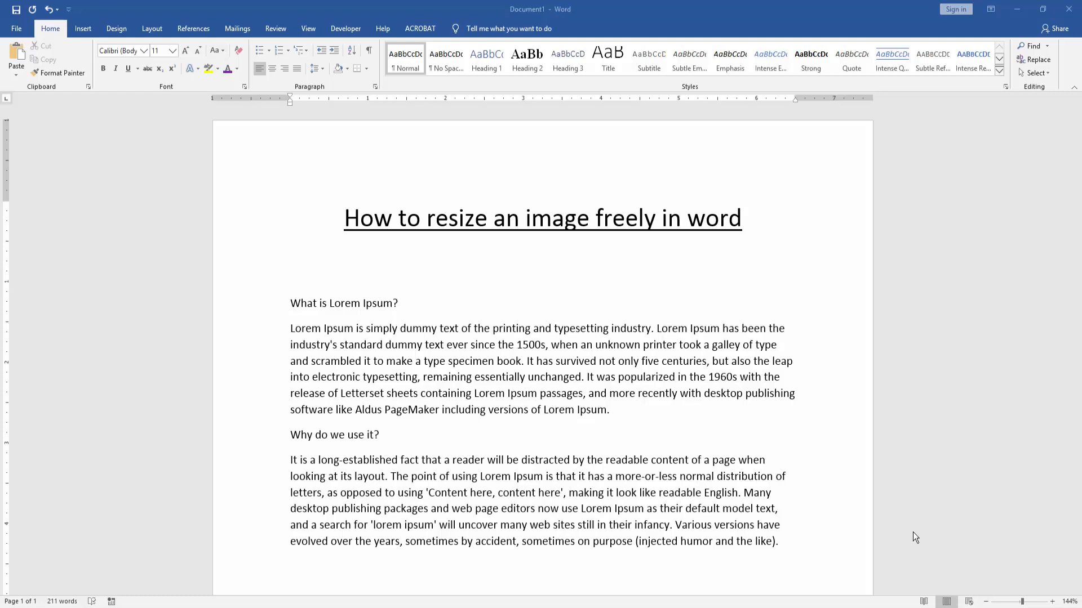
mouse_move(912, 538)
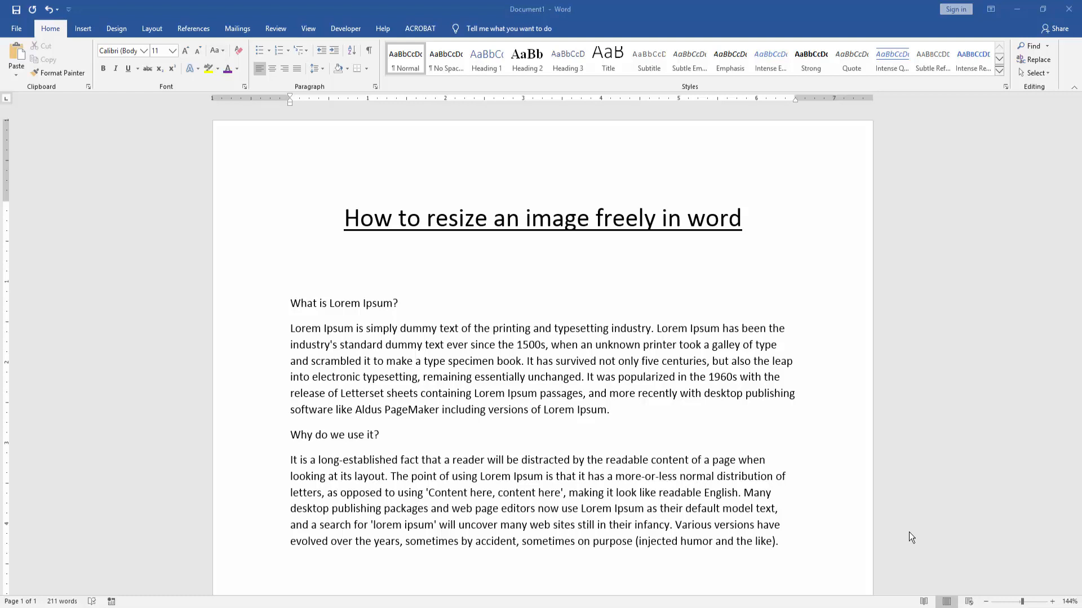
mouse_move(907, 535)
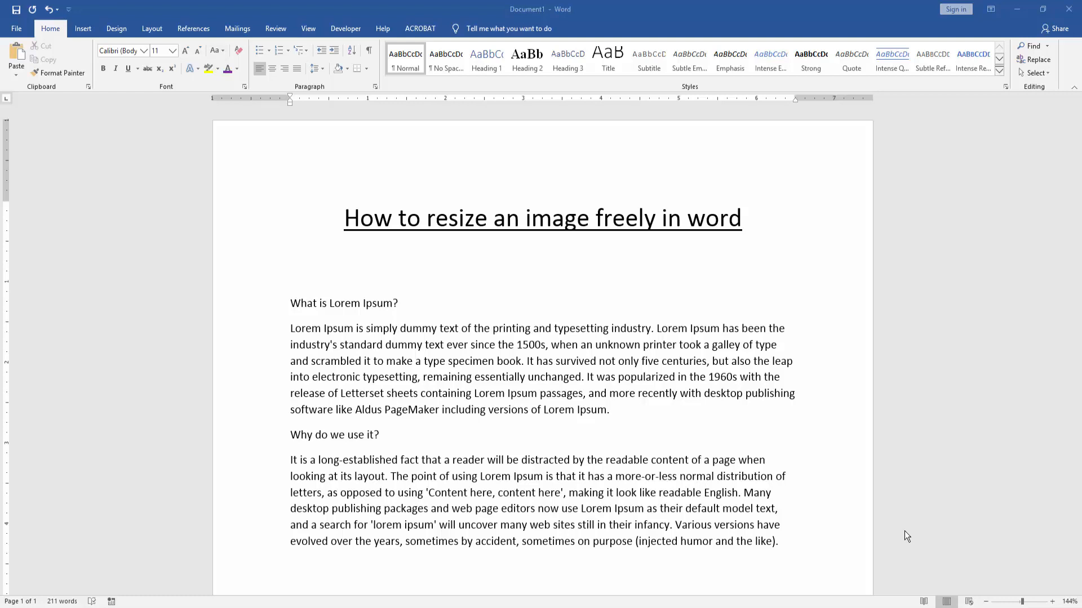
mouse_move(902, 535)
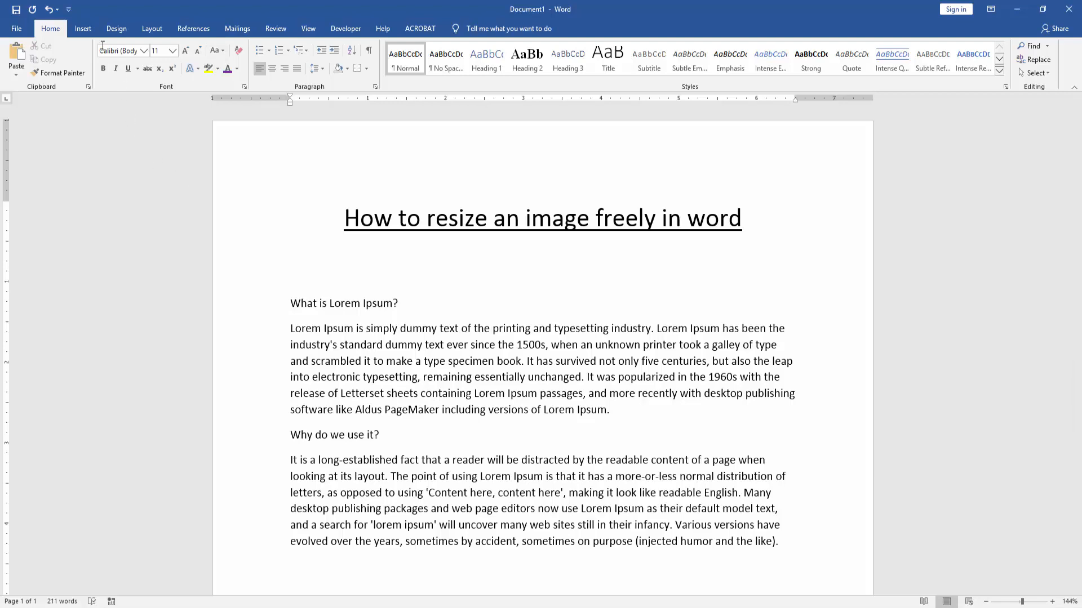
Insert the Desktop pexels photo of a girl holding a globe below the title.
left_click(83, 28)
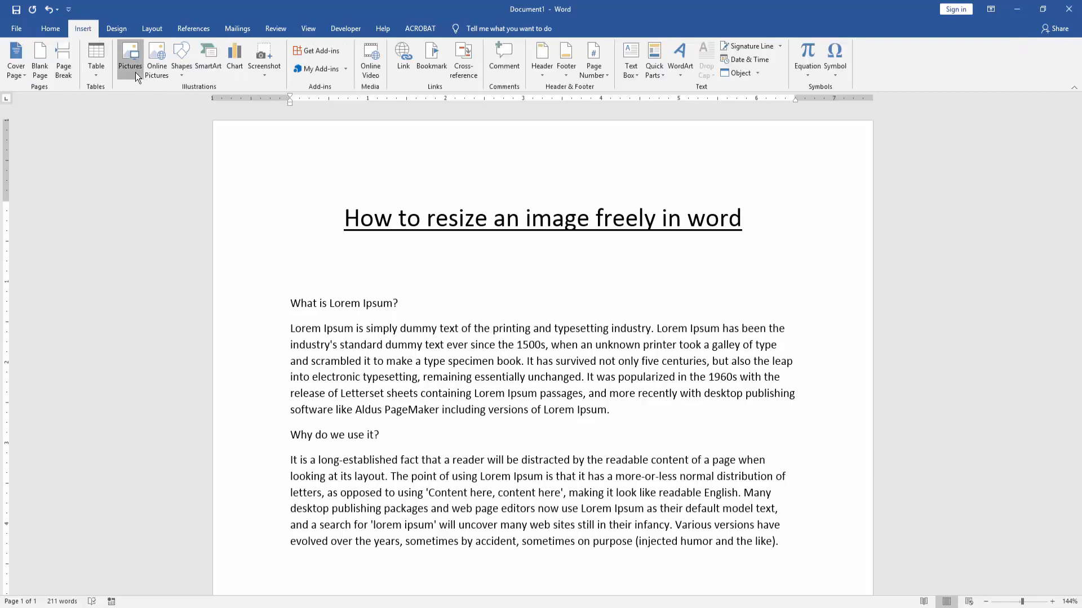
left_click(129, 59)
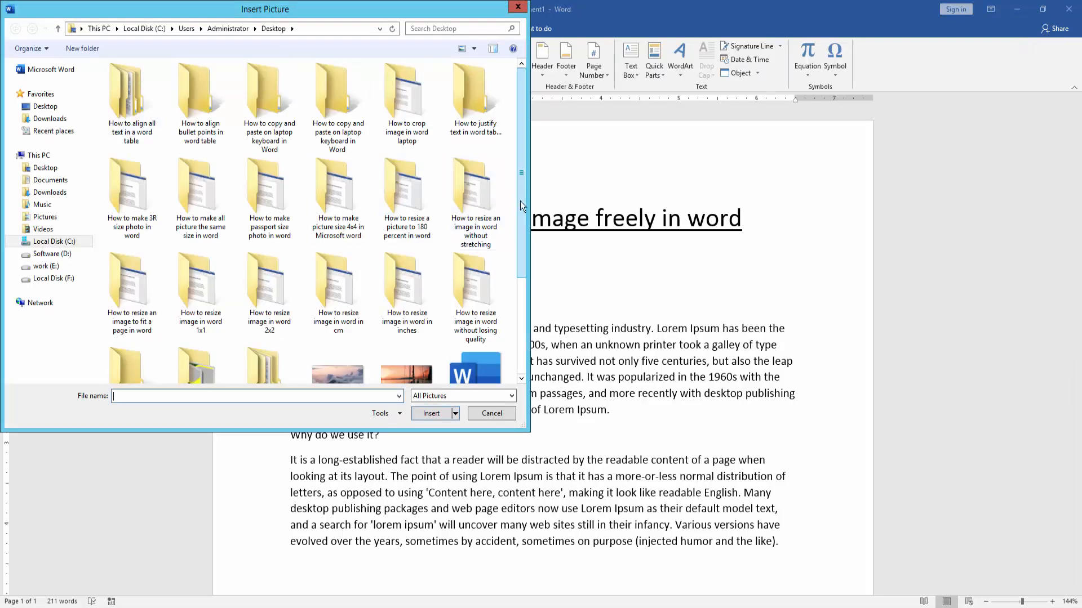
left_click(269, 338)
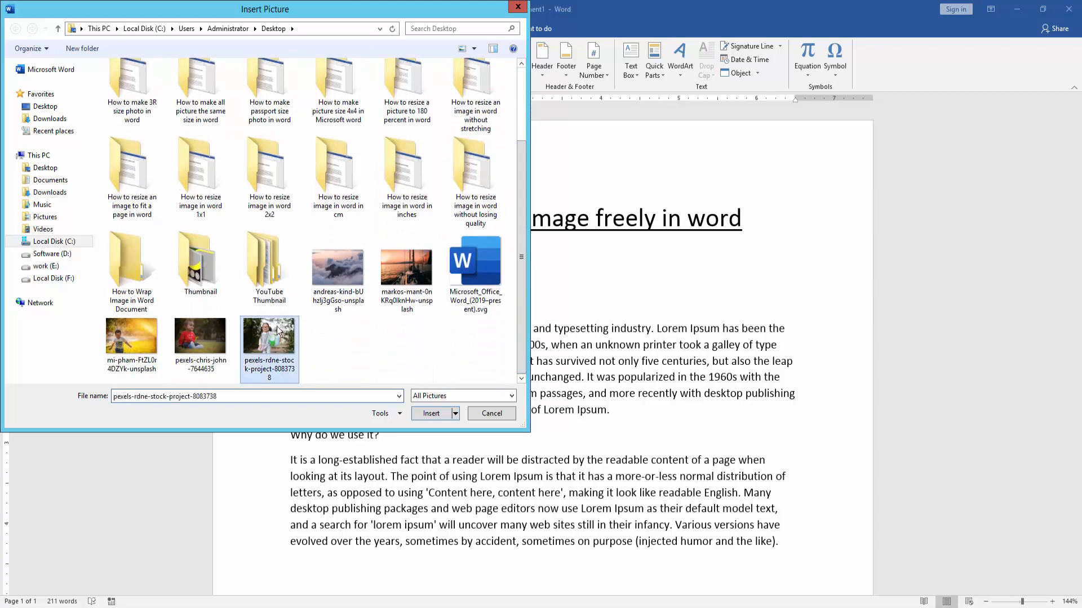
left_click(491, 413)
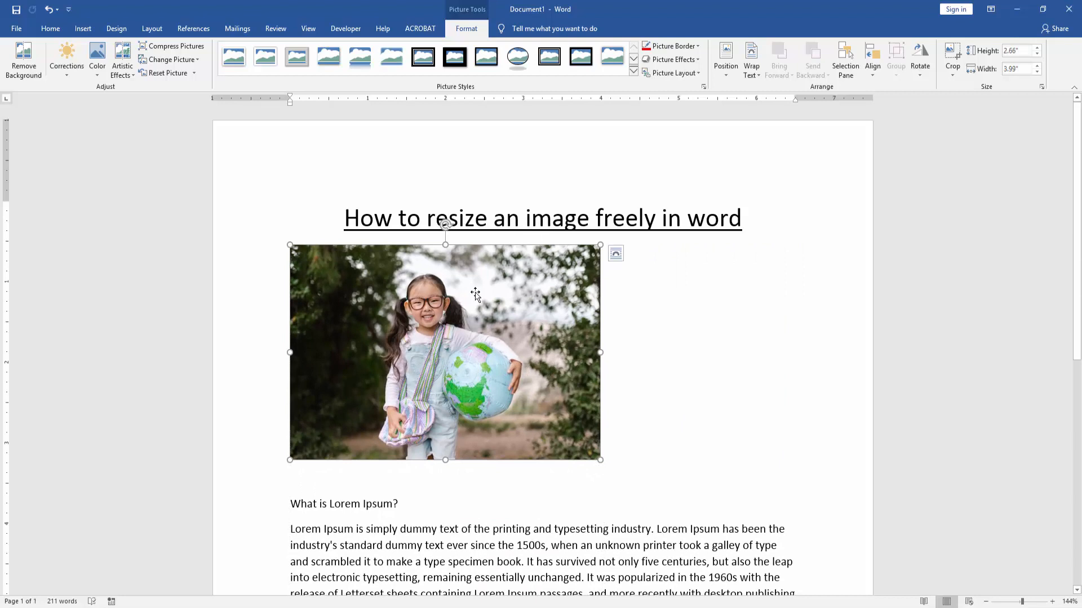
Open the Wrap Text dropdown for the globe photo.
left_click(750, 58)
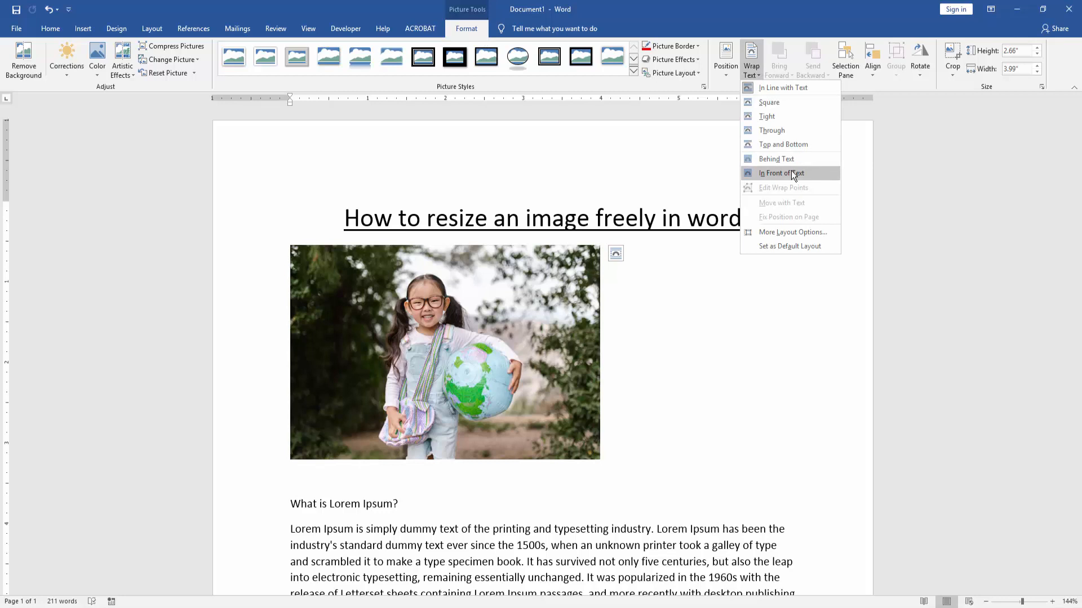
Set the globe photo to In Front of Text and drag its corner to enlarge it.
left_click(780, 173)
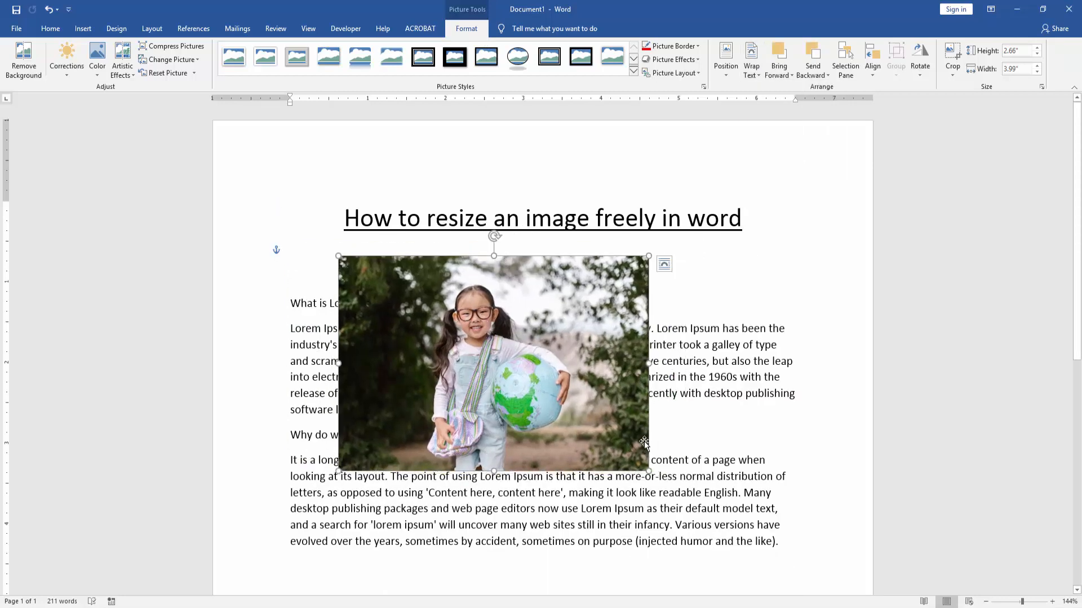
left_click_drag(646, 471, 778, 560)
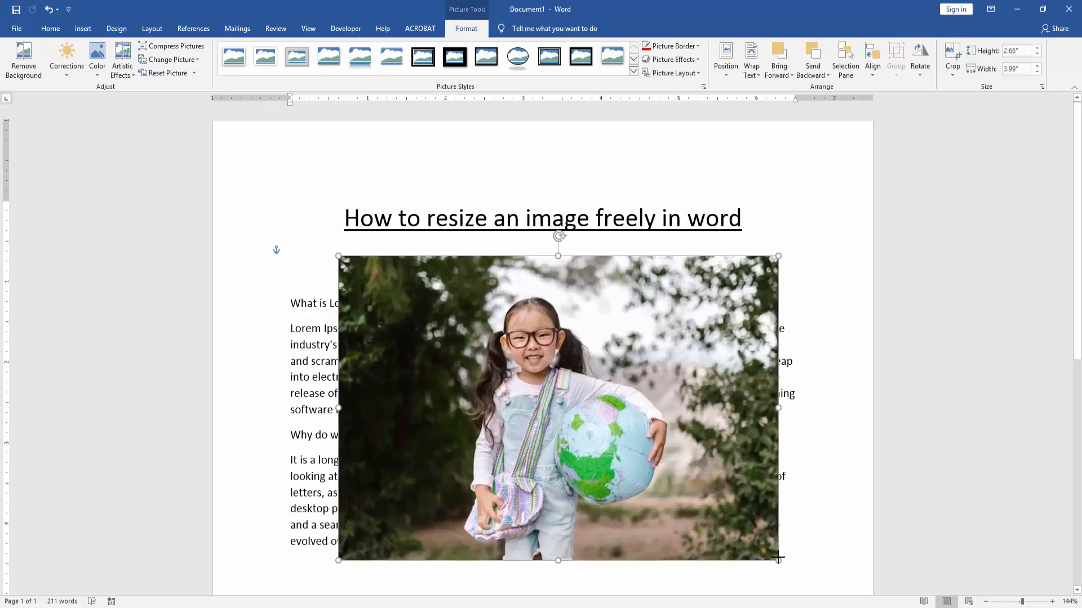